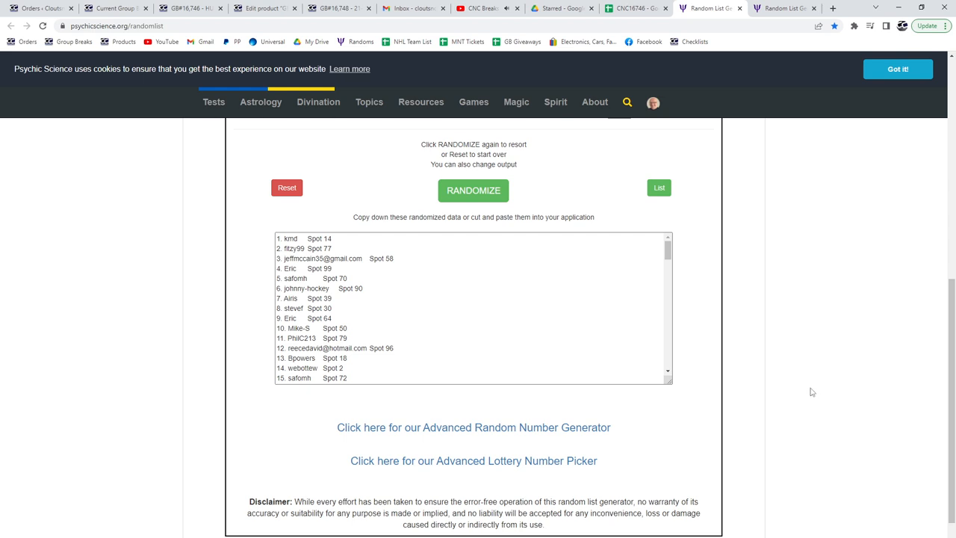
mouse_move(540, 322)
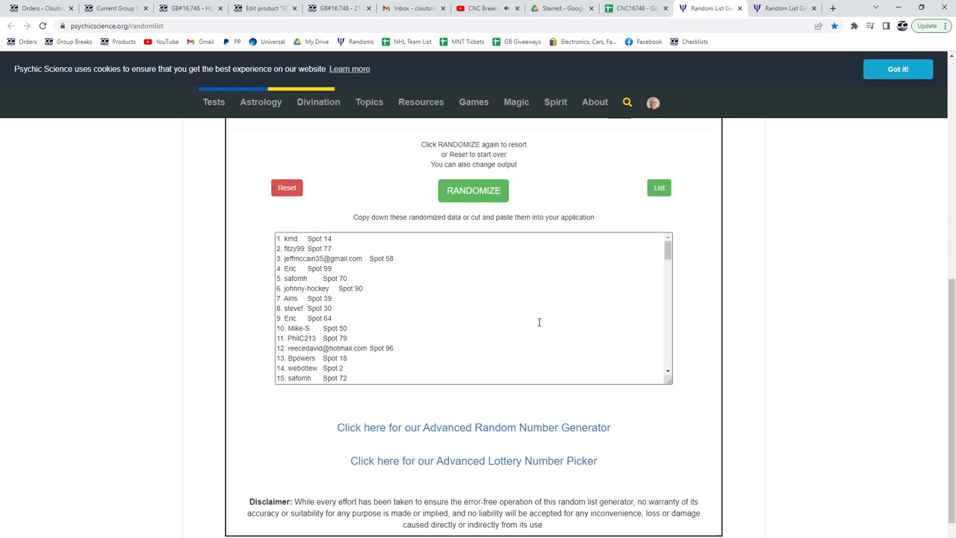
Copy the 100 randomized names and spots into columns A and B, then bring up the prize list.
left_click(474, 189)
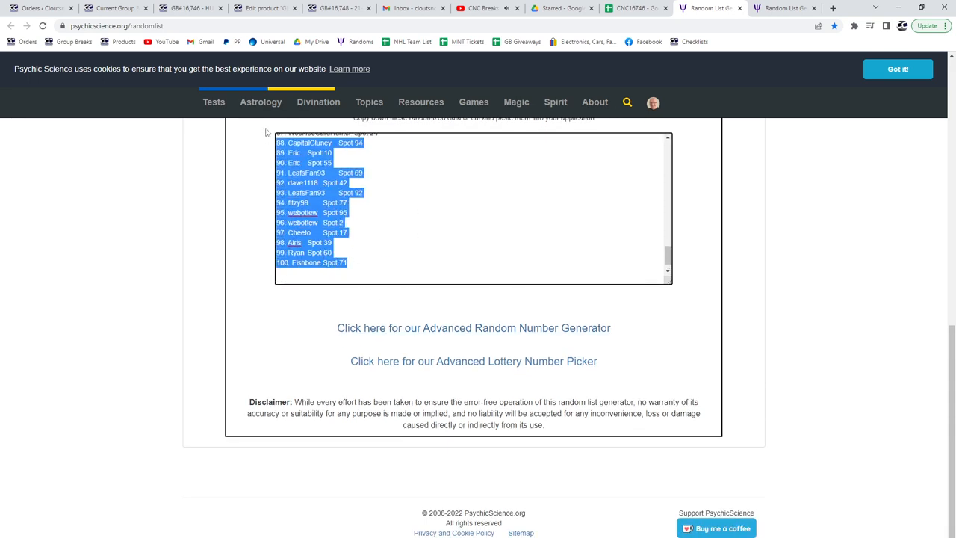
left_click(631, 8)
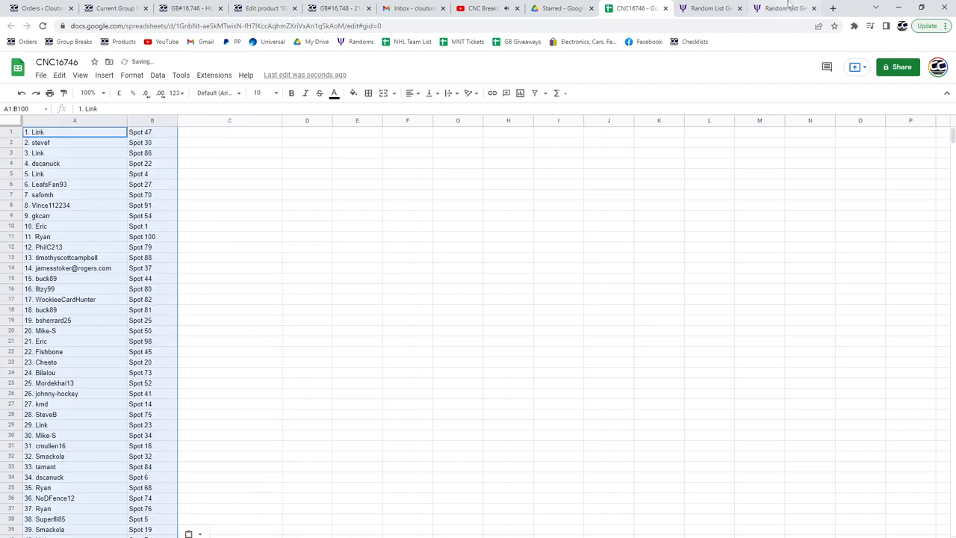
left_click(782, 8)
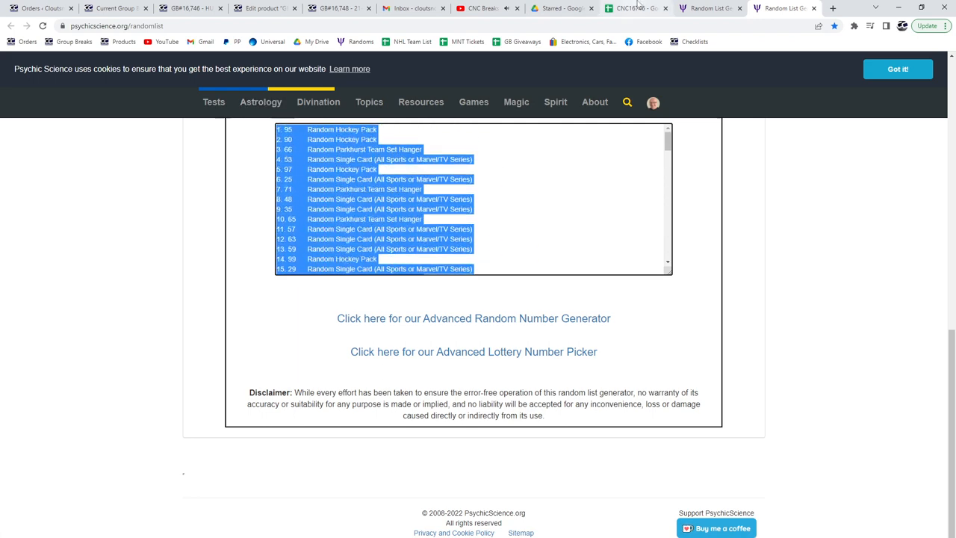
Paste the randomized prize list into columns C and D and bold the row 27 hit.
left_click(634, 8)
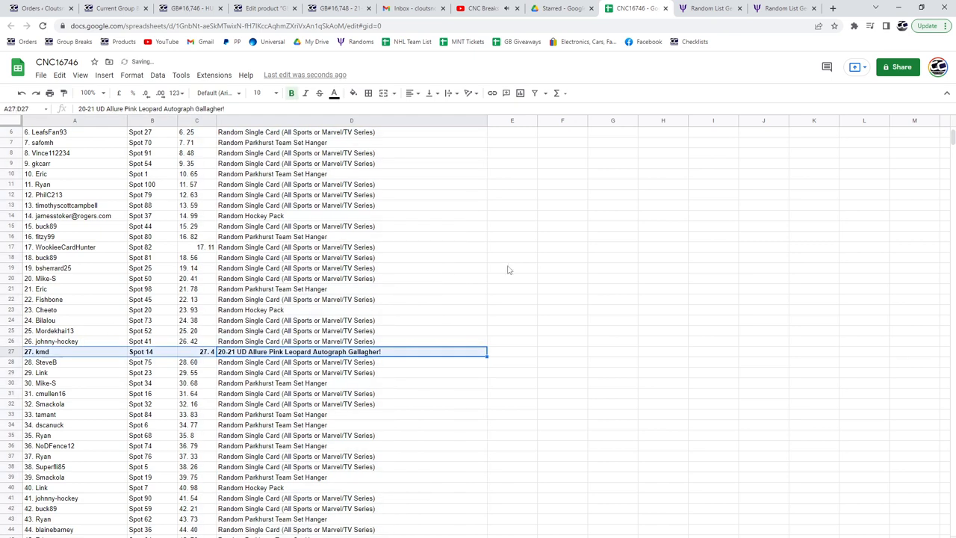
Bold the prize-hit rows 70 and 89 (A:D).
scroll("down", 3)
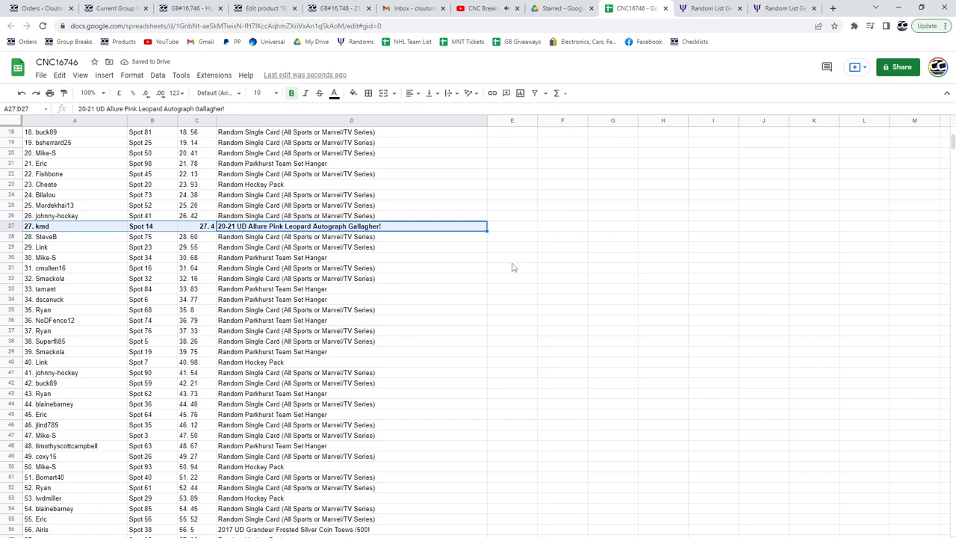
scroll("down", 3)
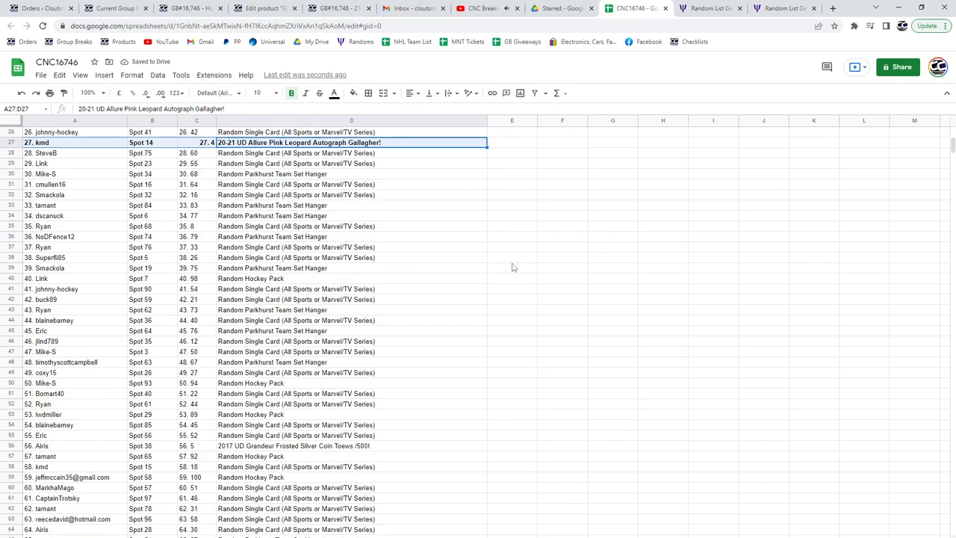
scroll("down", 3)
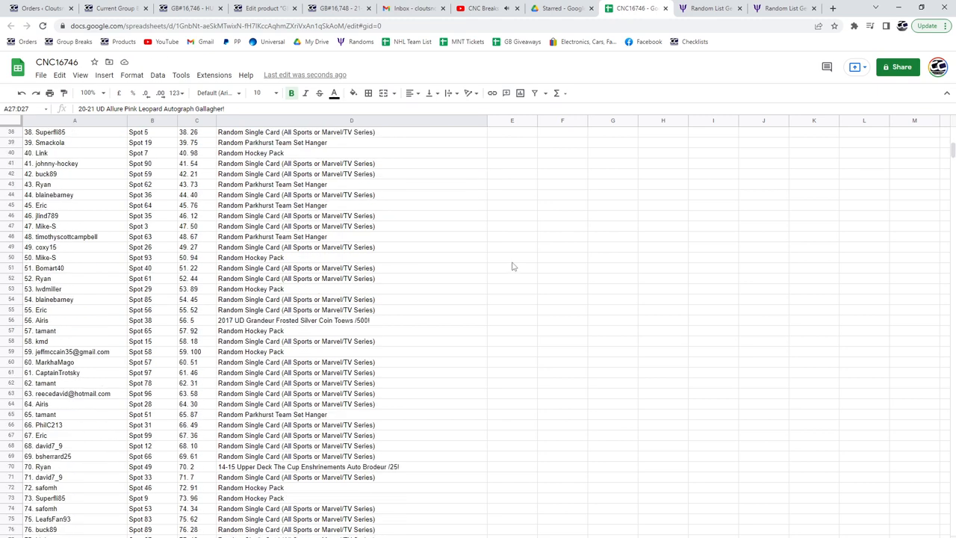
scroll("down", 3)
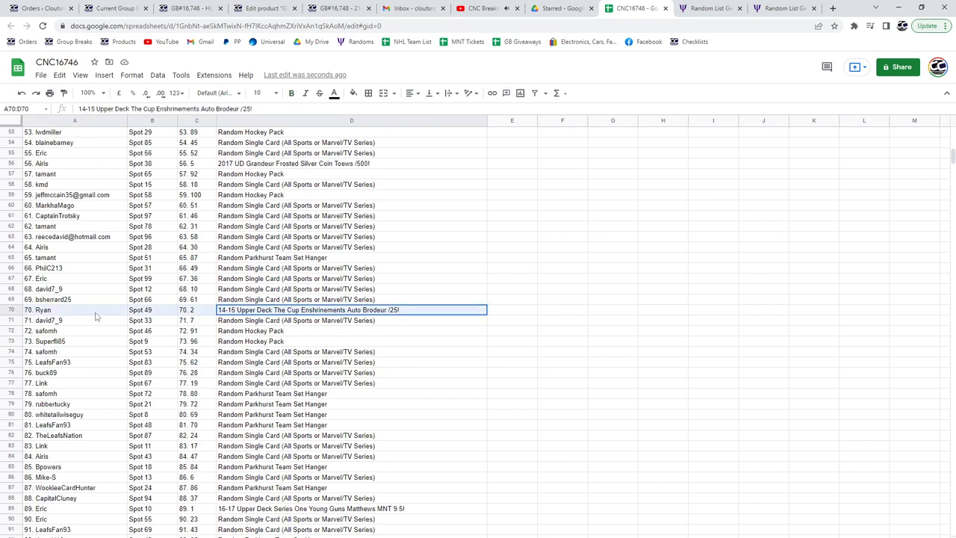
left_click(292, 92)
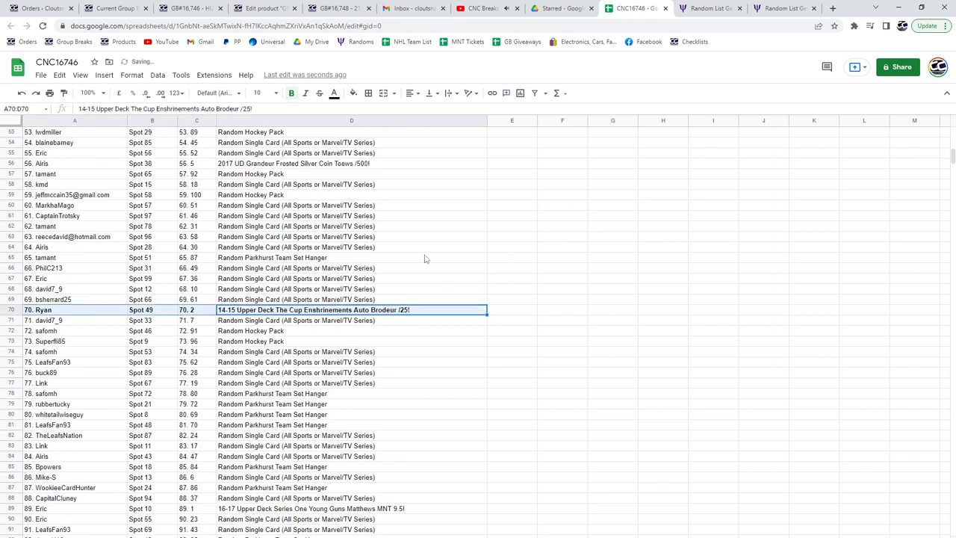
scroll("down", 3)
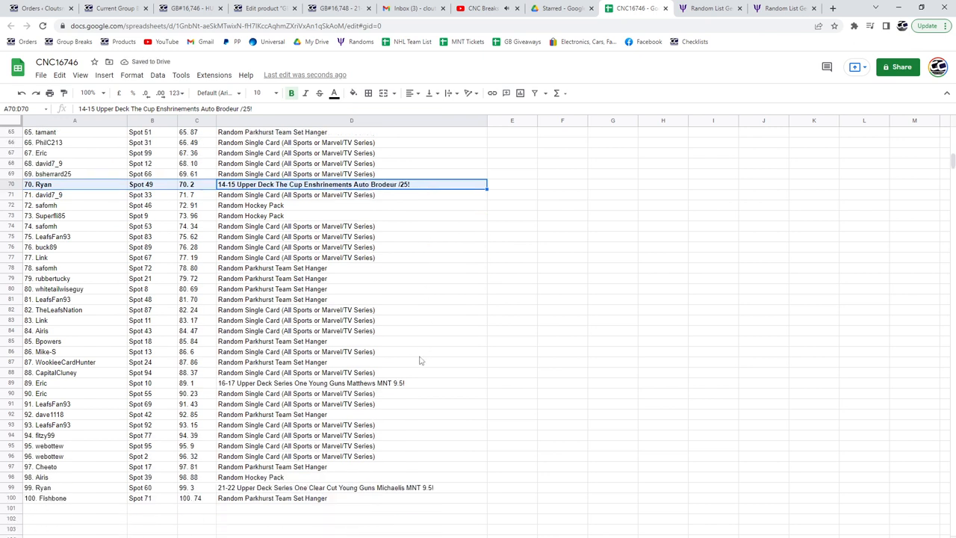
left_click(351, 383)
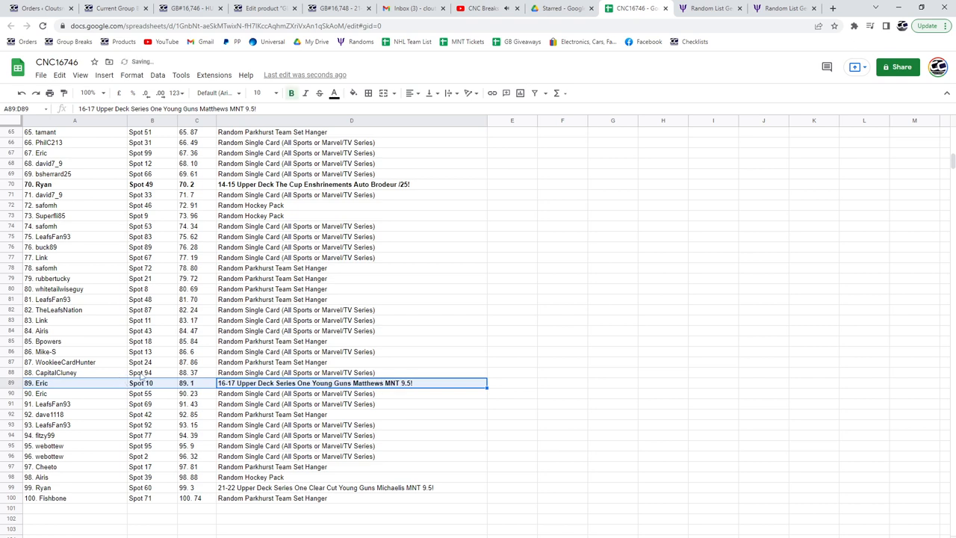
mouse_move(413, 497)
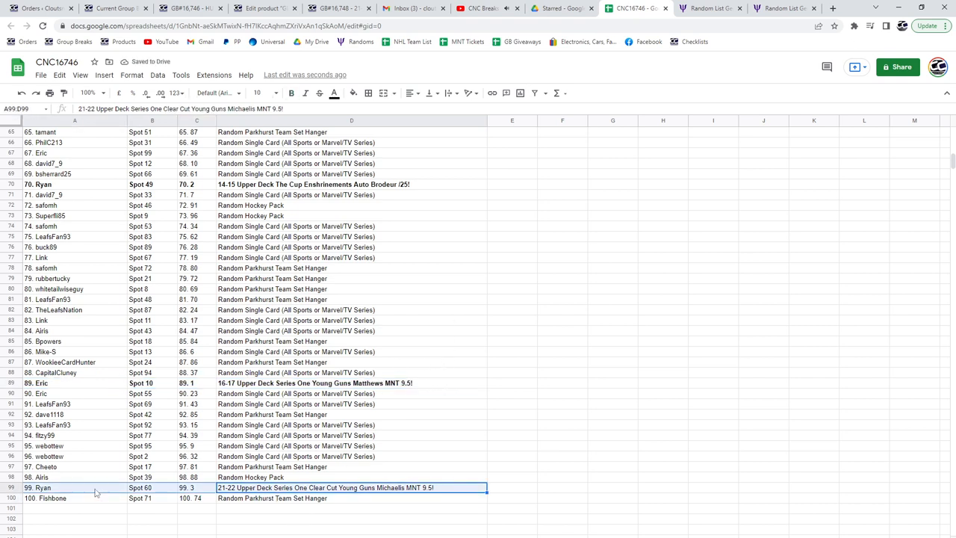
Bold the row 99 prize hit and select row 56 with the silver coin prize.
left_click(291, 93)
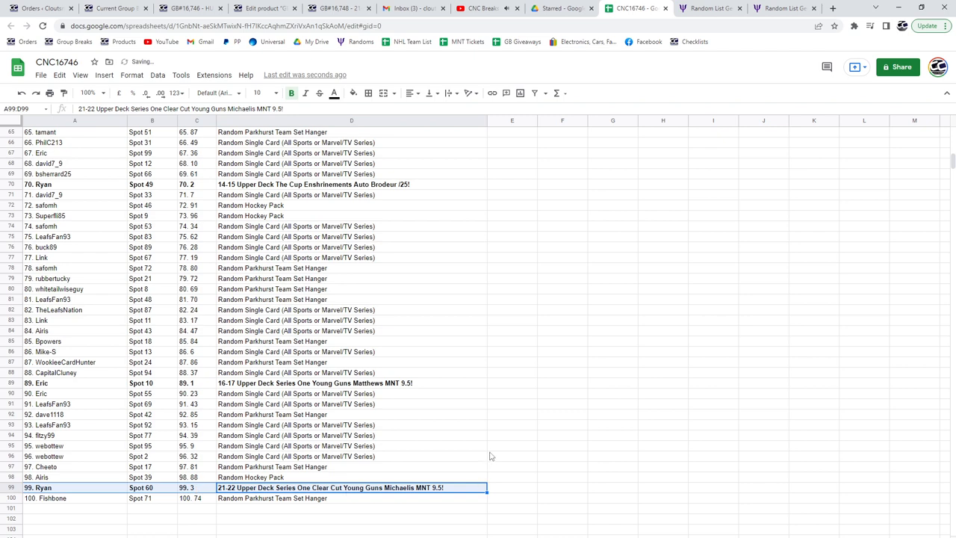
scroll("down", 3)
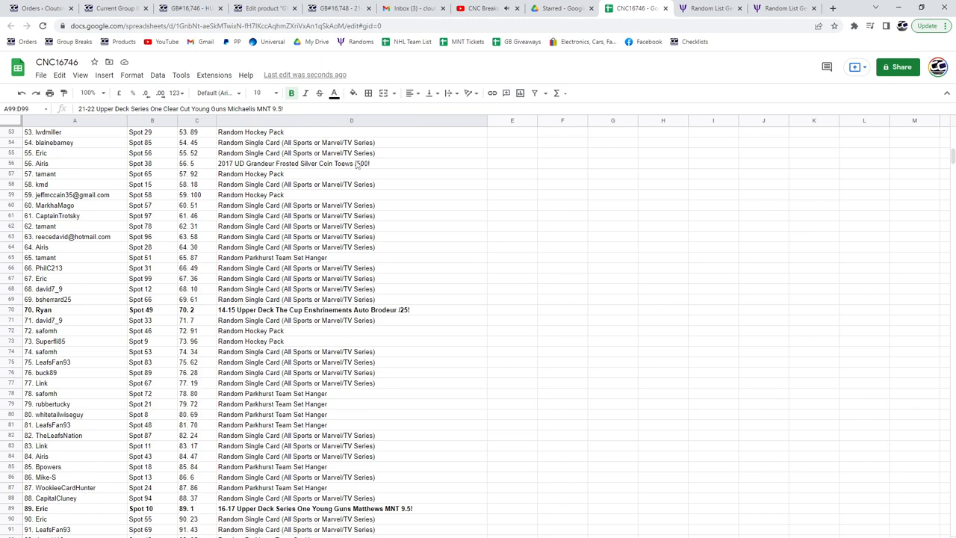
left_click(351, 163)
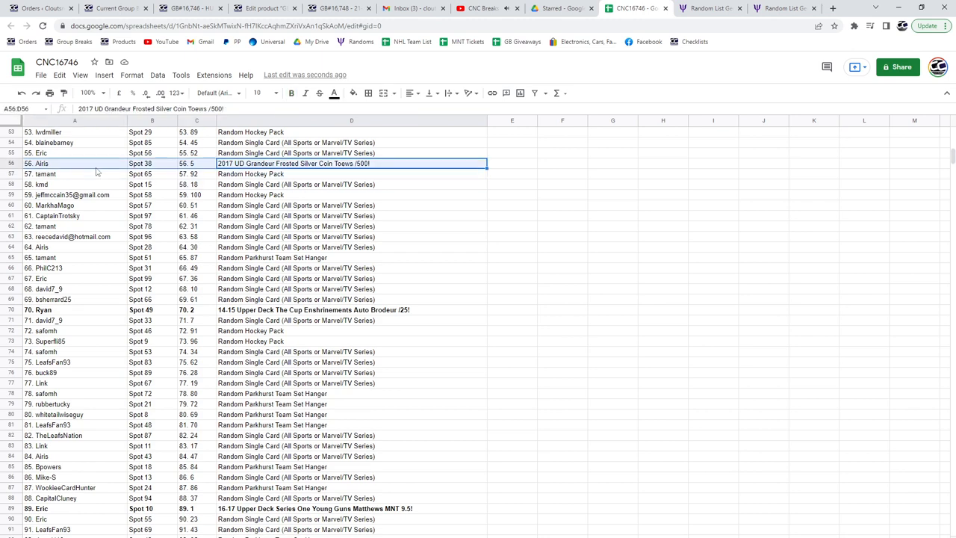